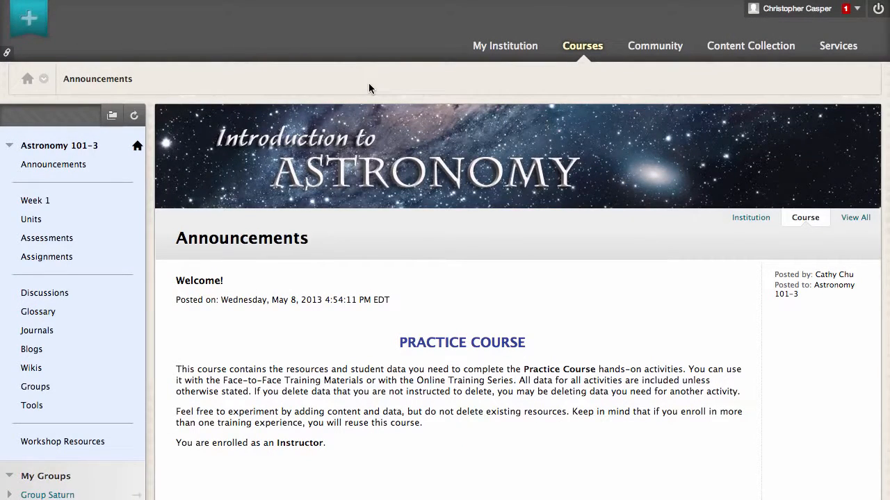
# Step: Leave the Astronomy 101-3 course for the My Institution tab
pyautogui.click(505, 46)
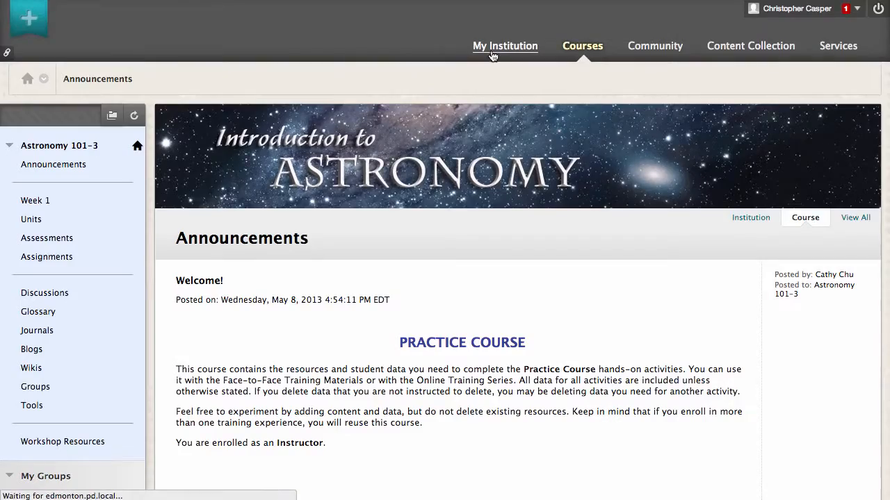
# Step: Load the institution home page from the My Institution tab
pyautogui.click(506, 46)
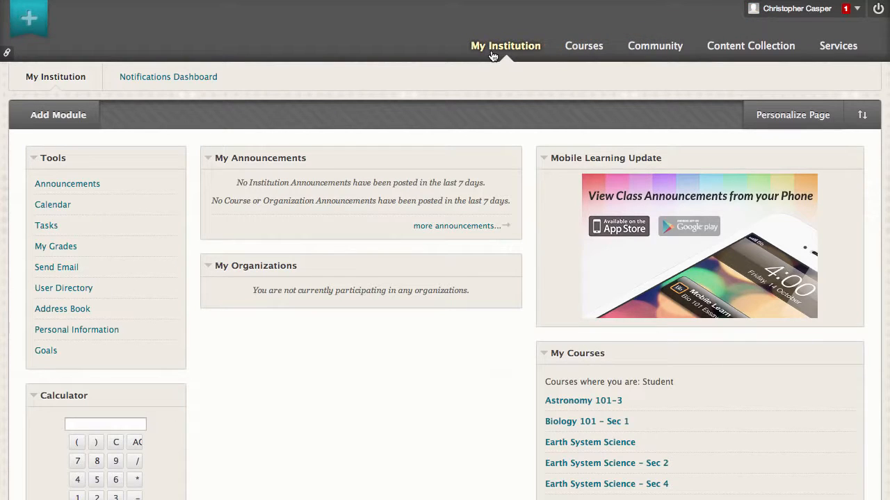
pyautogui.moveTo(629, 353)
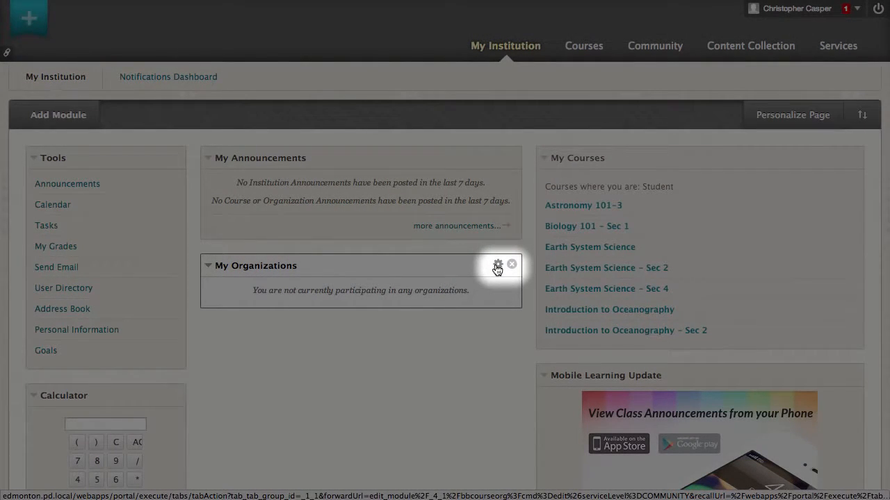
pyautogui.moveTo(497, 264)
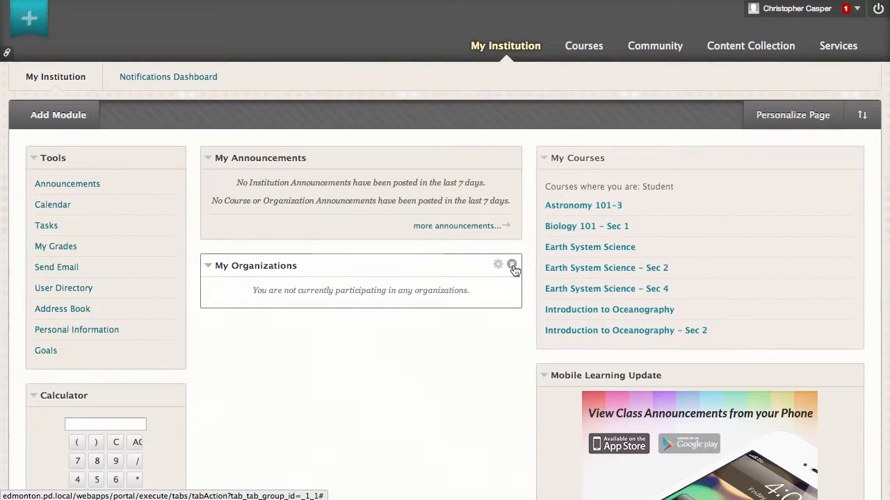
# Step: Remove the My Organizations module and collapse the Tools module
pyautogui.click(511, 264)
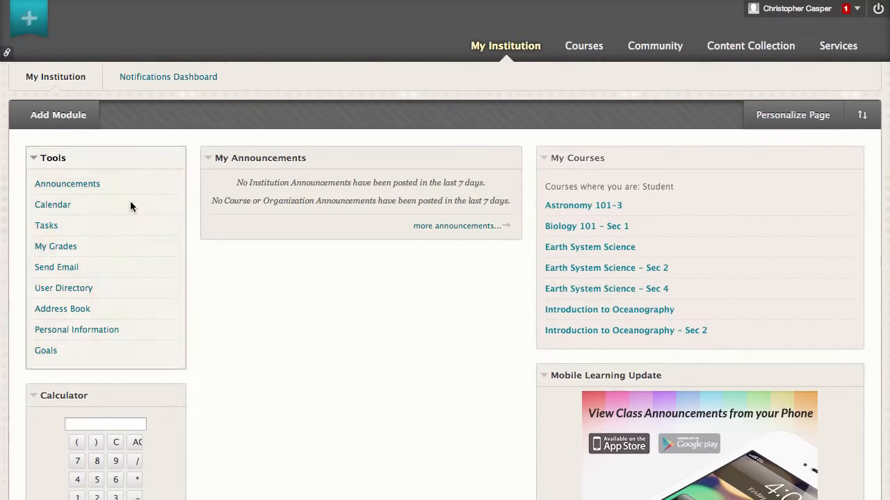
pyautogui.click(34, 159)
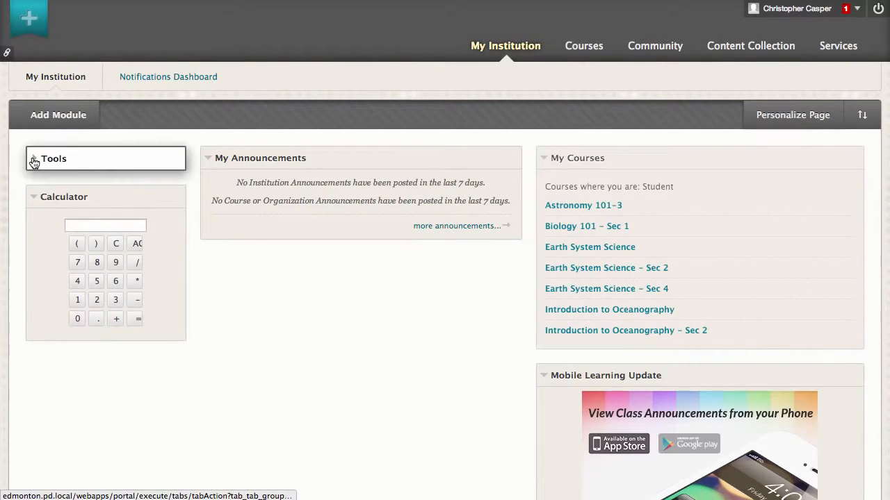
# Step: Expand the Tools module again and bring up the Add Module catalogue
pyautogui.click(34, 159)
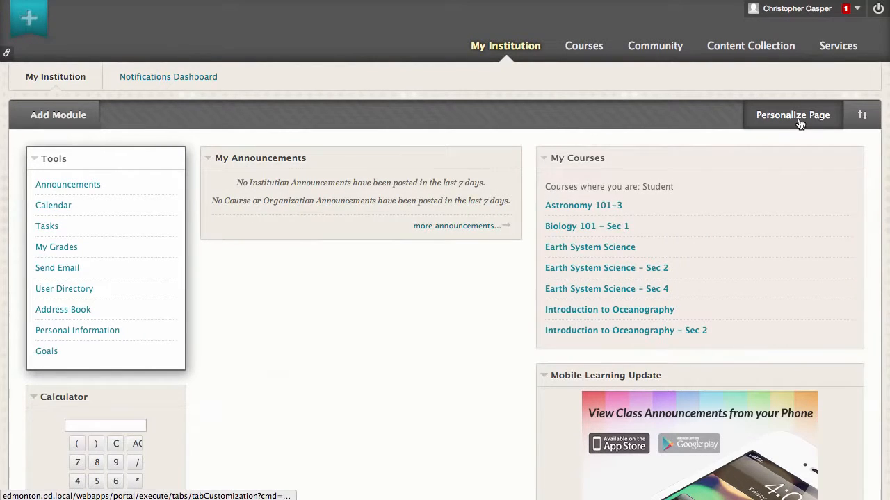
pyautogui.click(793, 114)
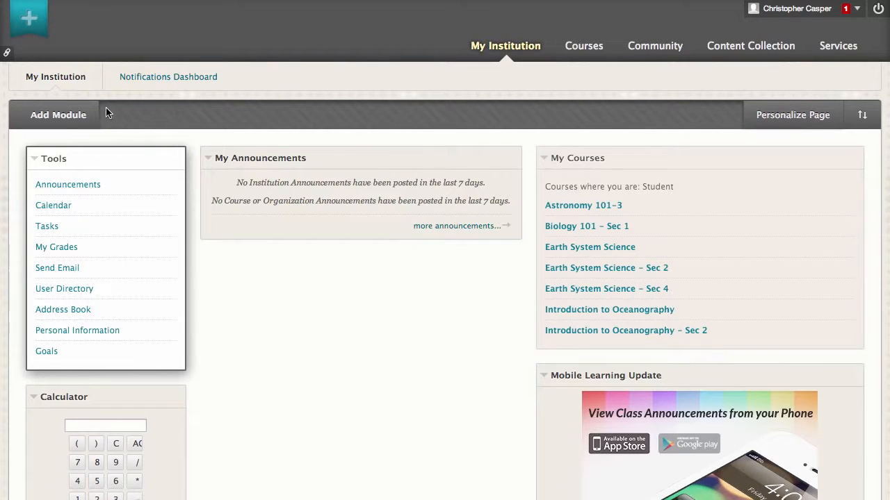
pyautogui.click(58, 114)
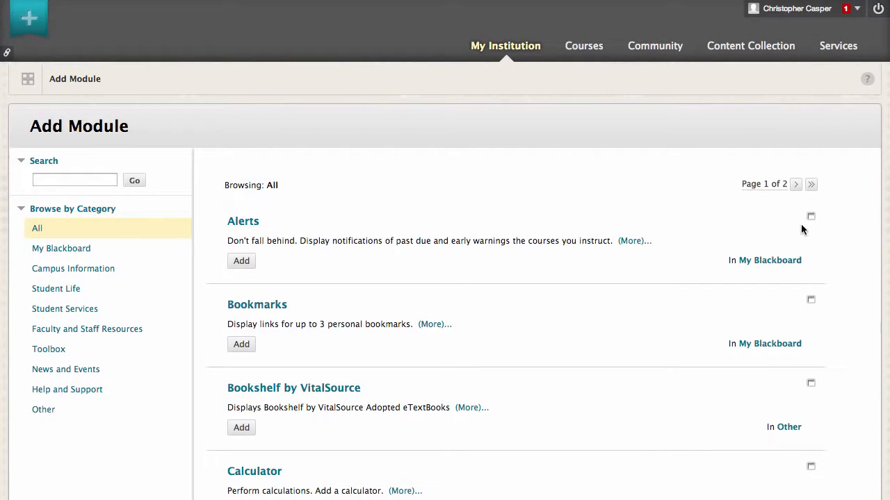
# Step: Preview the Alerts module in the catalogue, then fold the preview shut
pyautogui.click(811, 217)
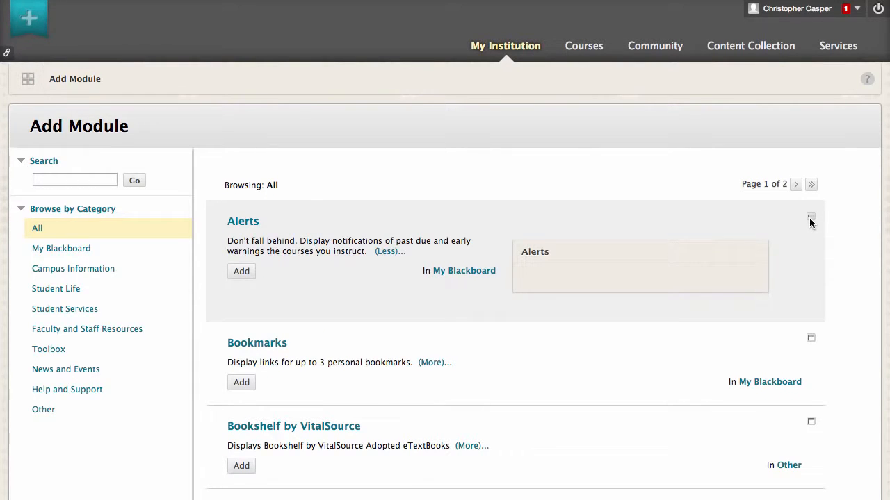
pyautogui.click(390, 250)
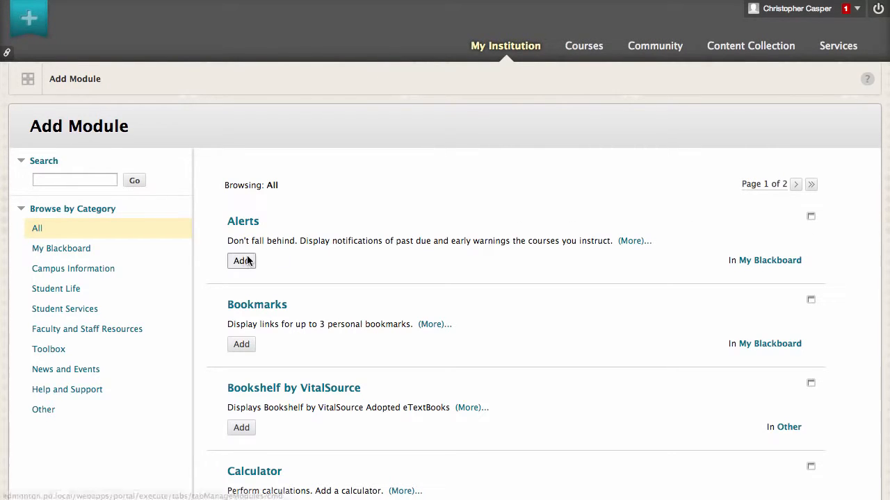
# Step: Add the Alerts module and return to the institution page showing it below My Announcements
pyautogui.click(242, 262)
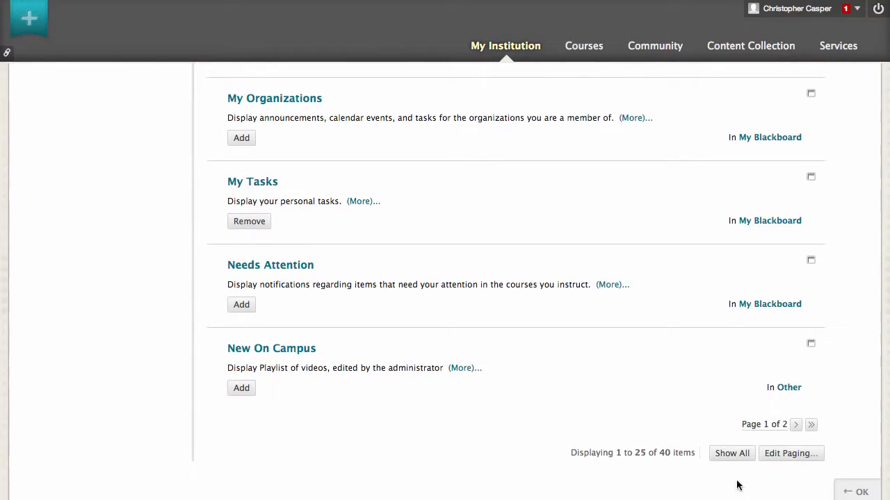
pyautogui.click(862, 492)
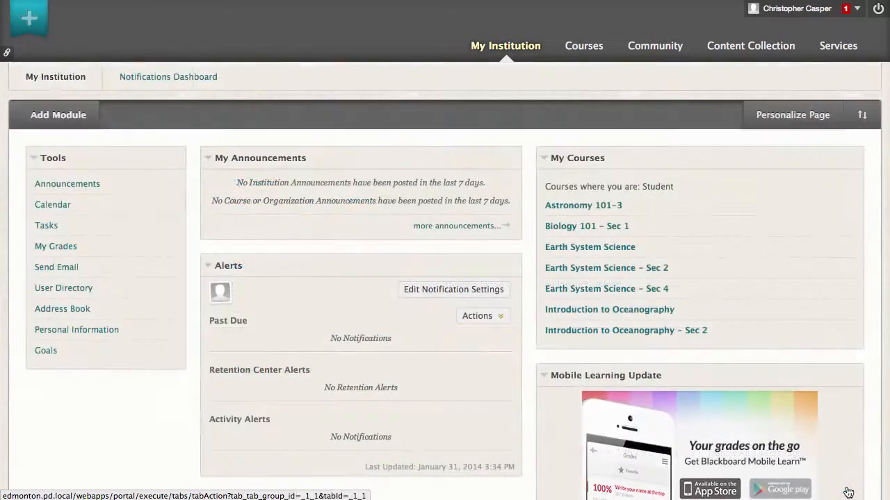